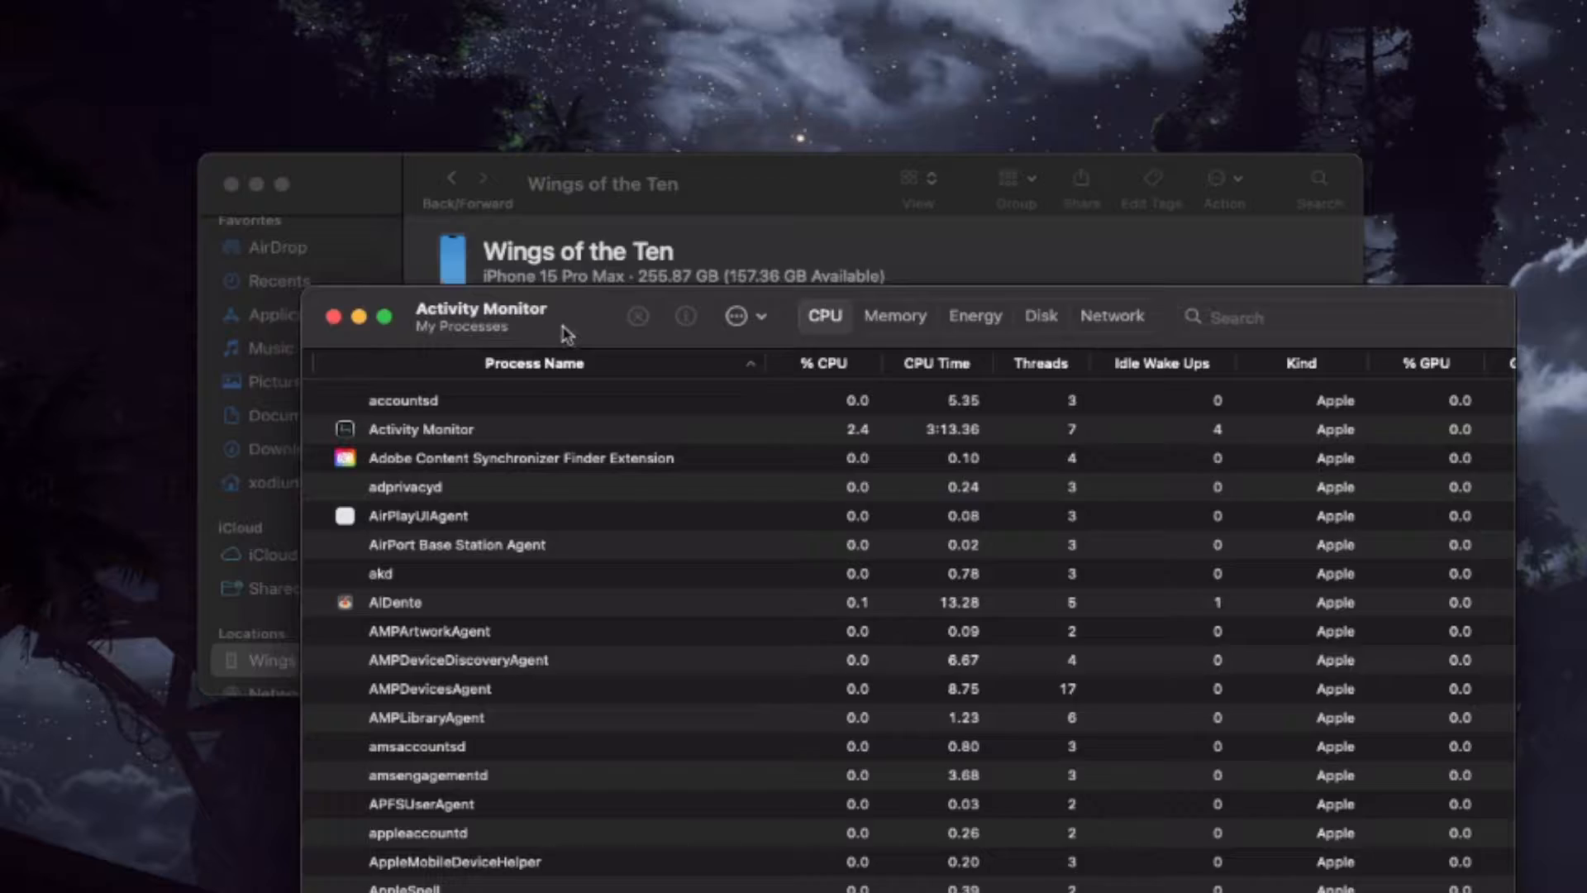
Step: Filter Activity Monitor's process list by "mdcrash" in the search field
left_click(1285, 190)
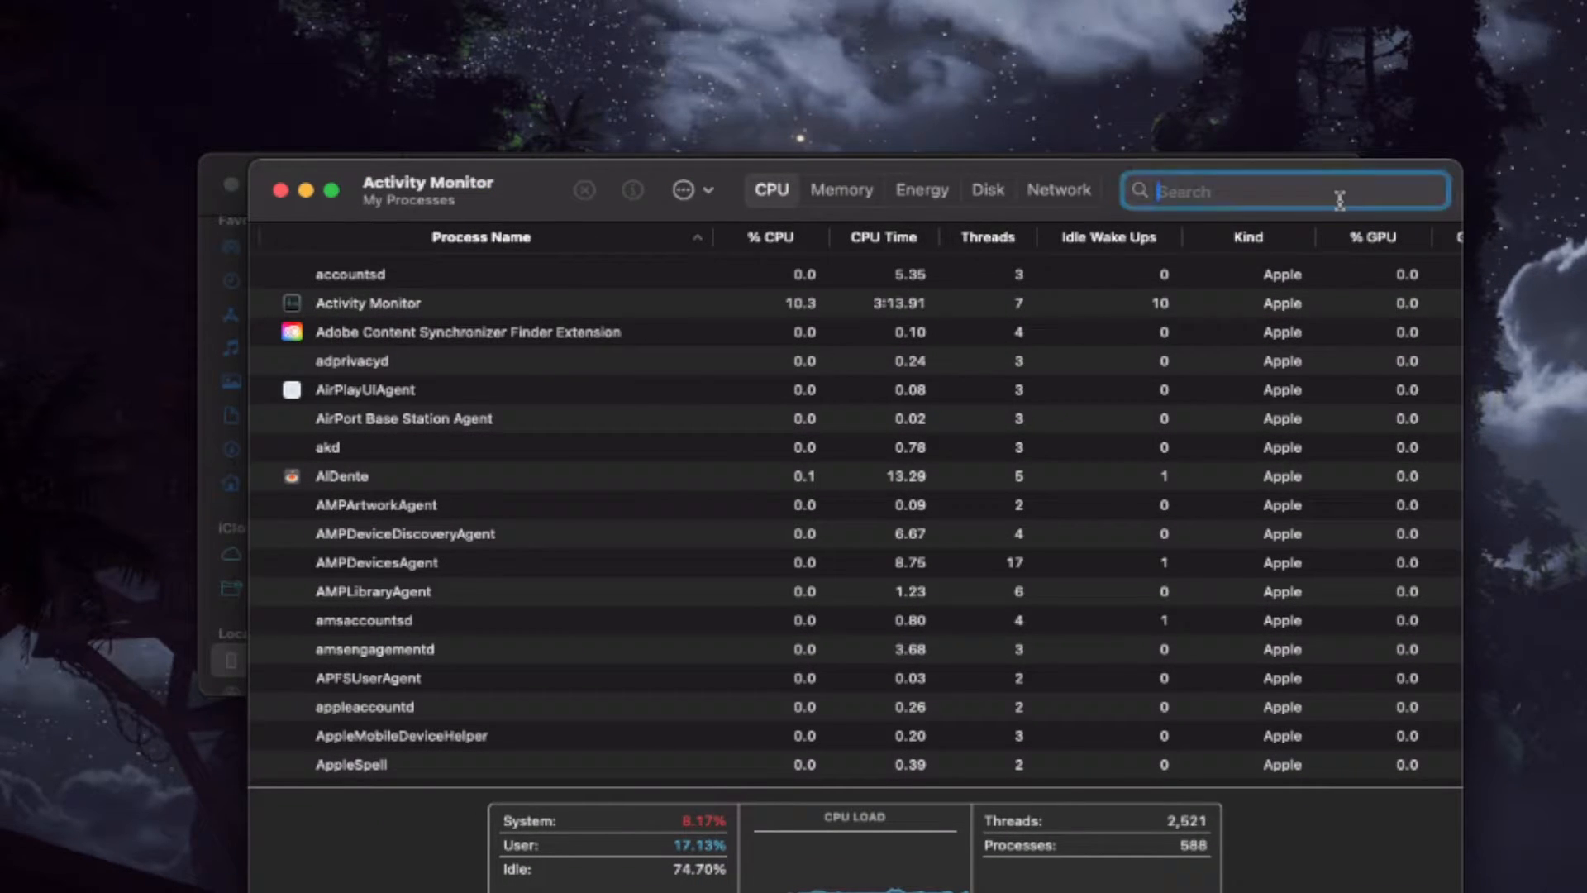
type("mdcrash")
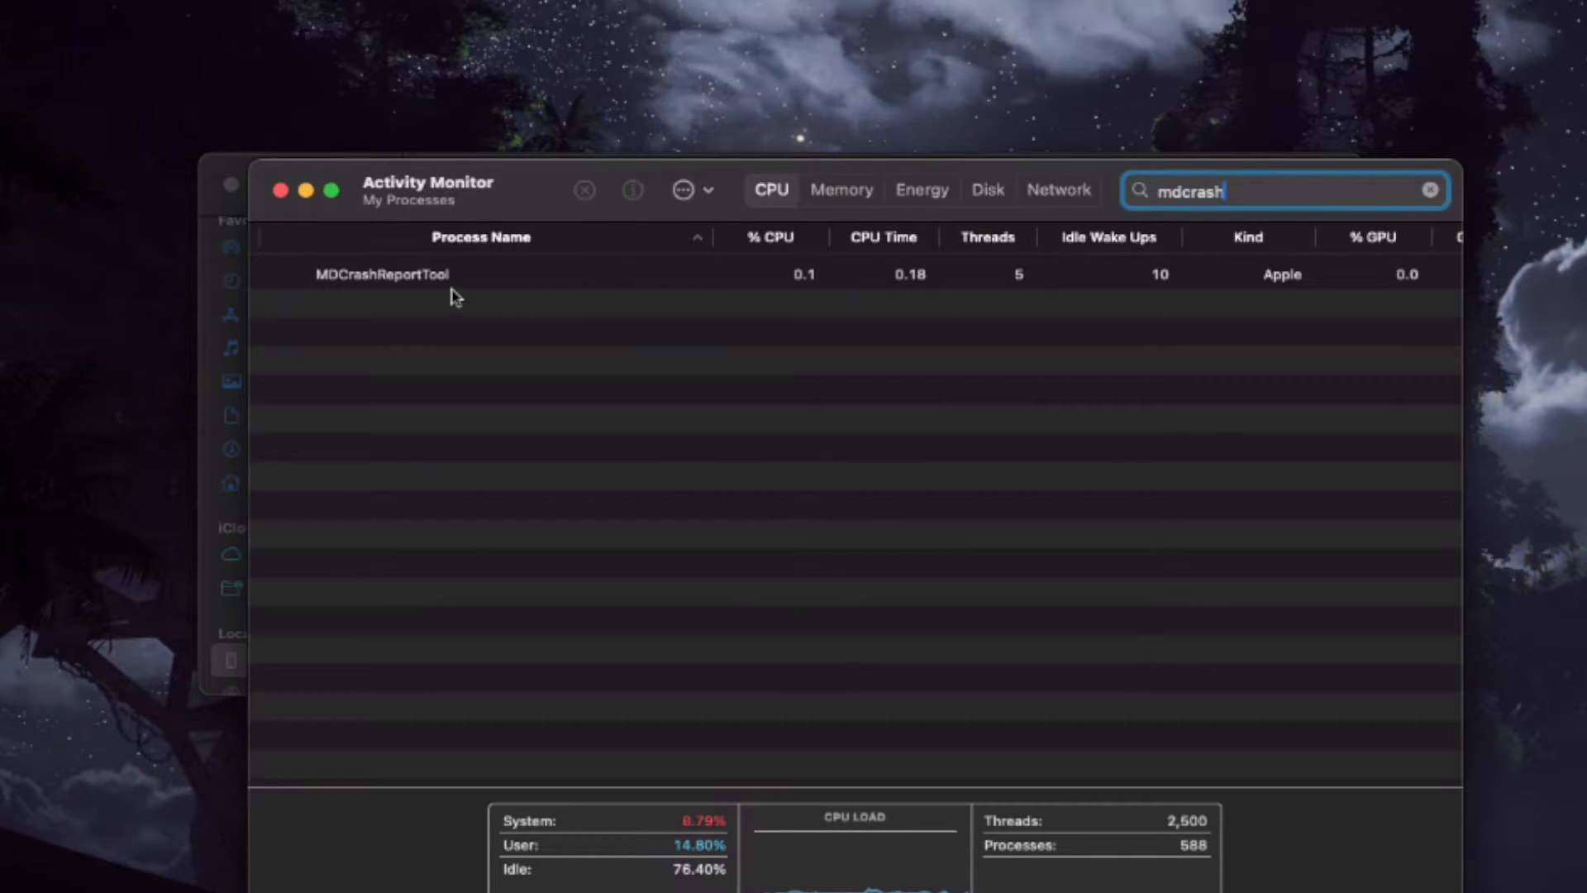
Step: Select the MDCrashReportTool row in the filtered results
left_click(383, 273)
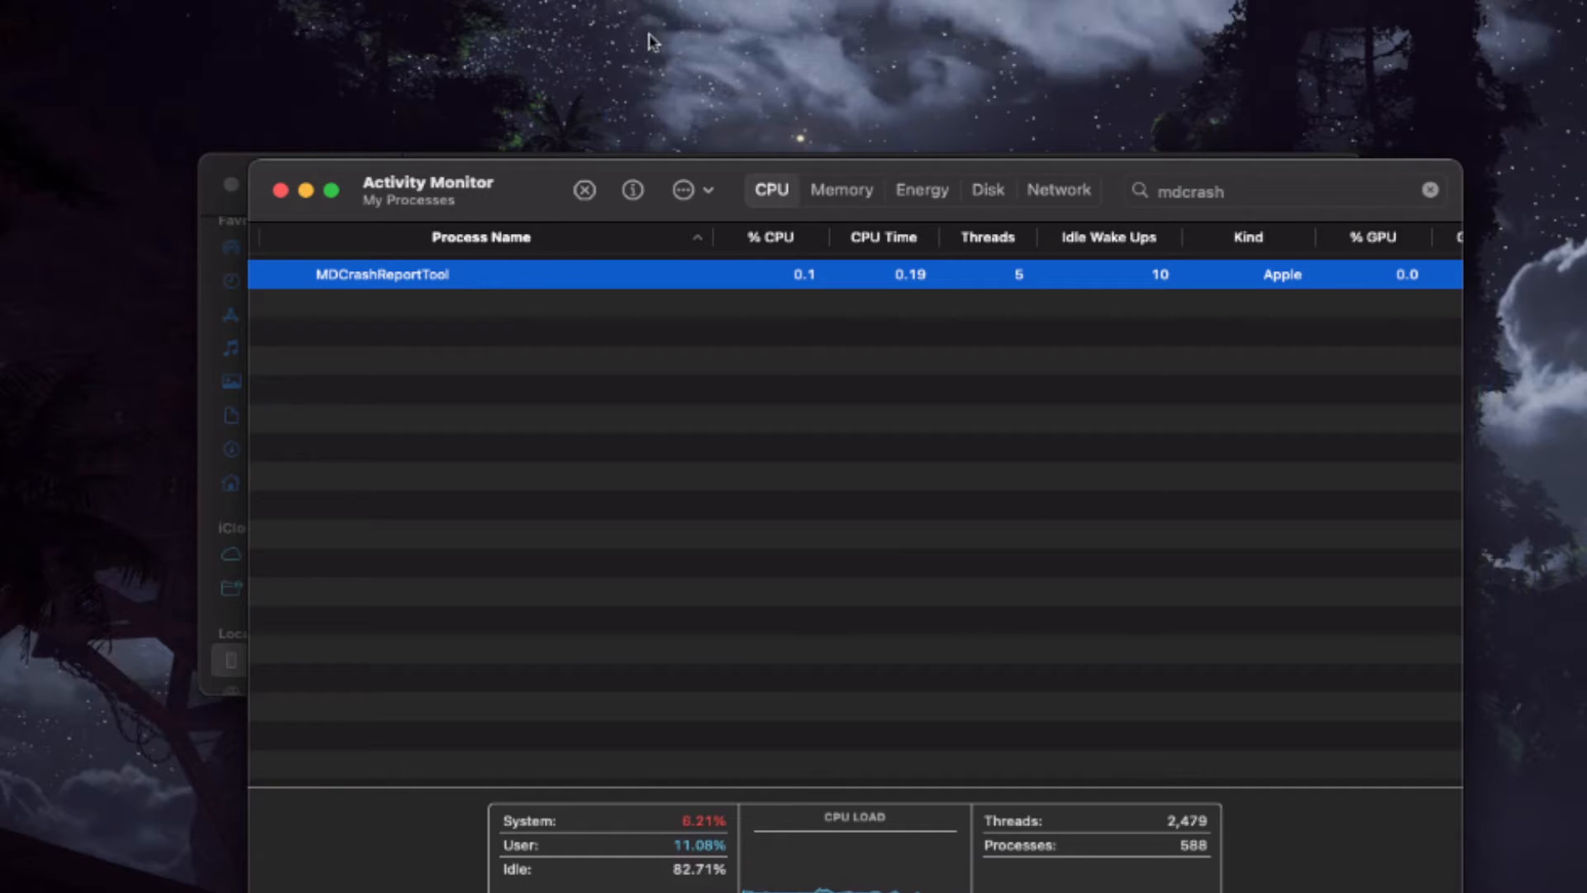
Step: Return to the Finder window for iPhone Wings of the Ten and let its sync finish
left_click(584, 190)
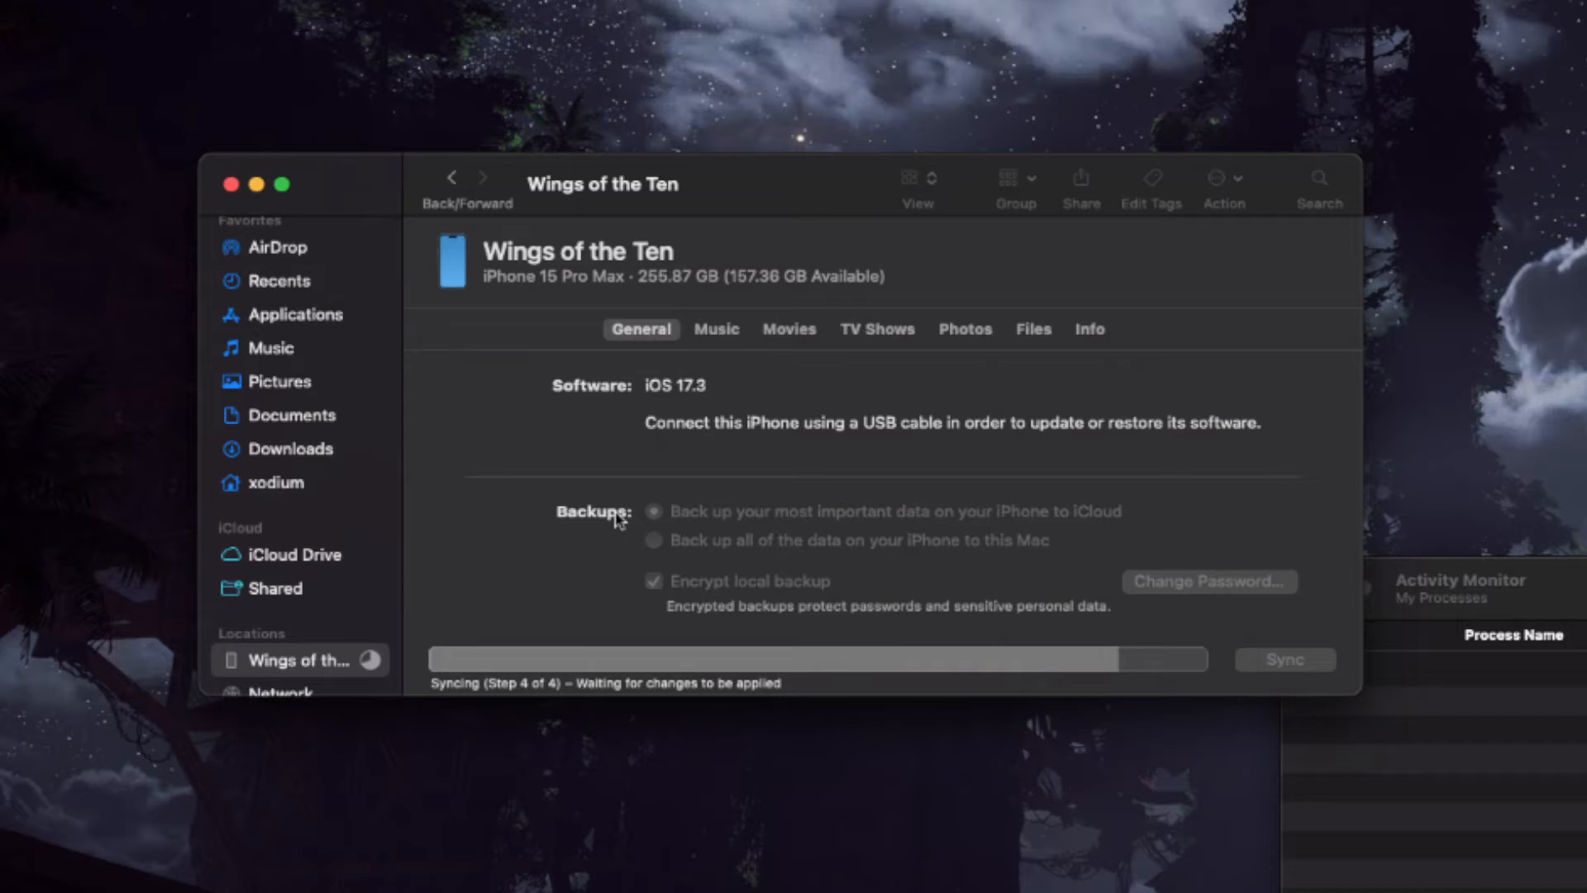
left_click(654, 511)
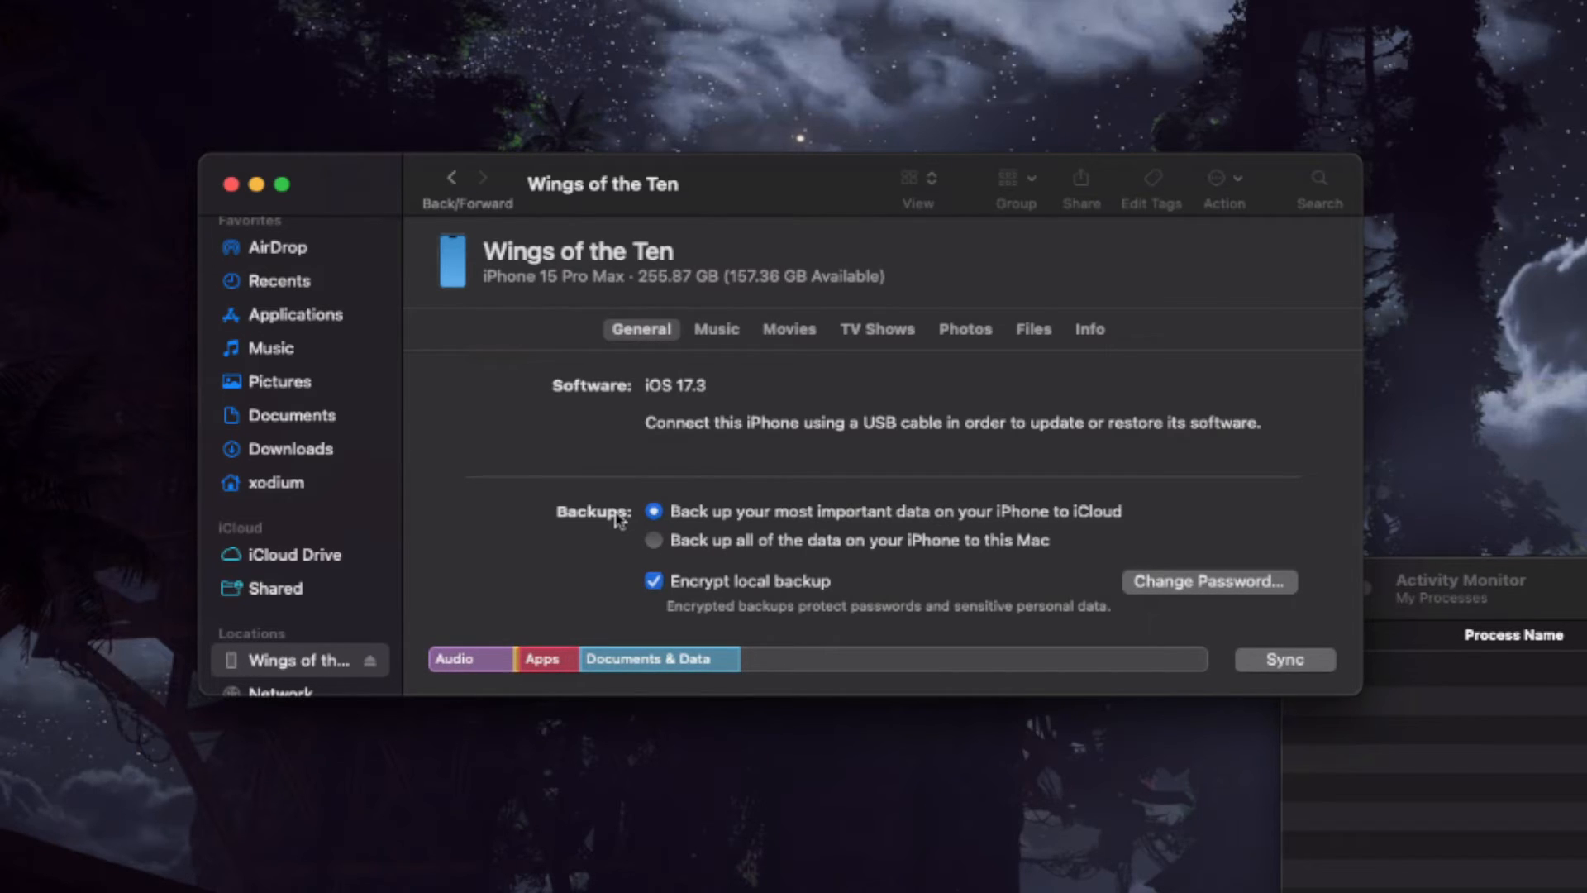